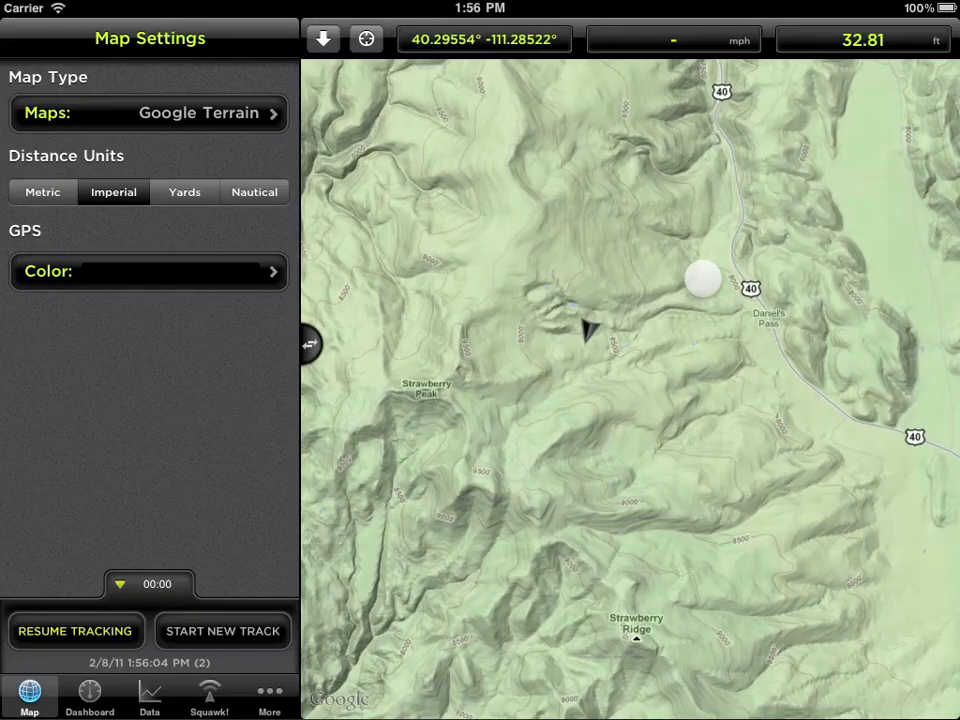
Step: Mark a waypoint at the current position and name it Squaw Peak
left_click(364, 40)
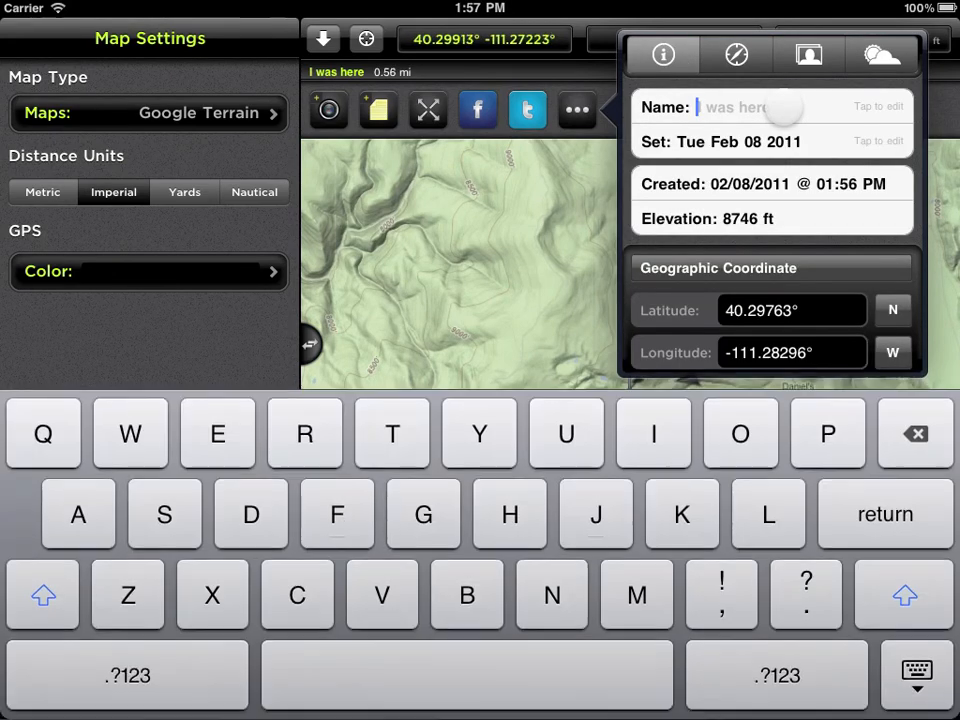
type("Squaw Peak")
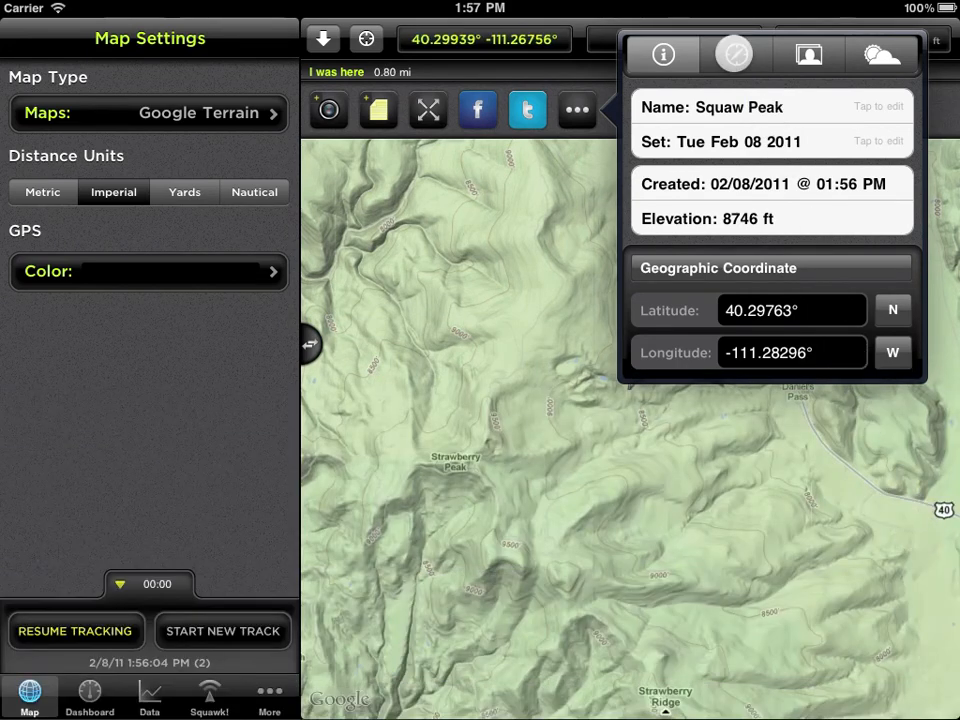
Step: Add the note 'Trail Head' to the Squaw Peak waypoint and close its details
left_click(804, 54)
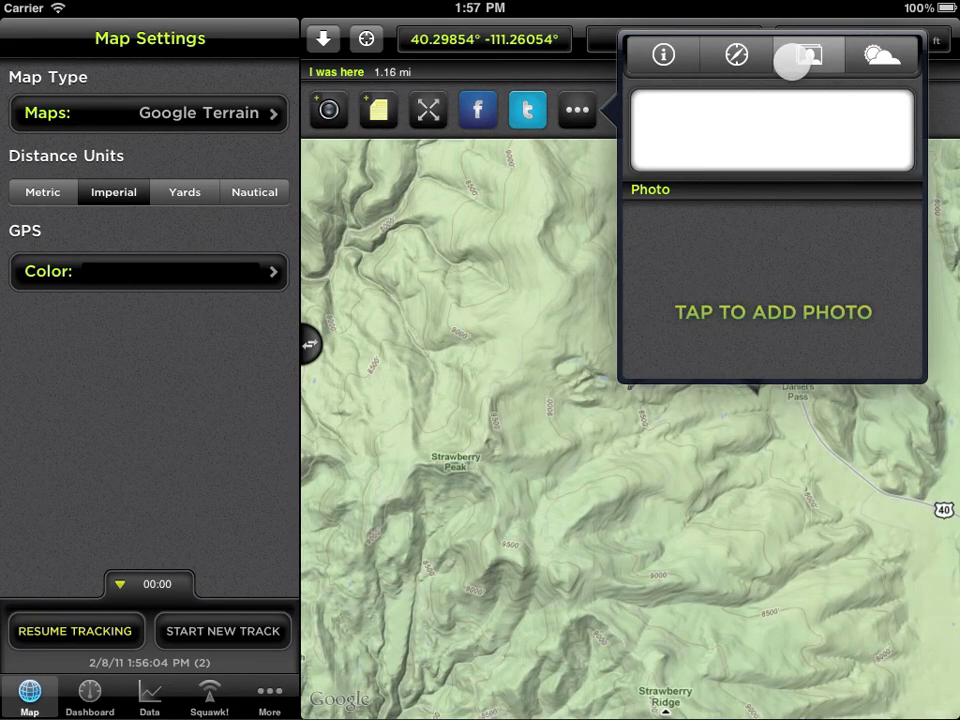
left_click(772, 130)
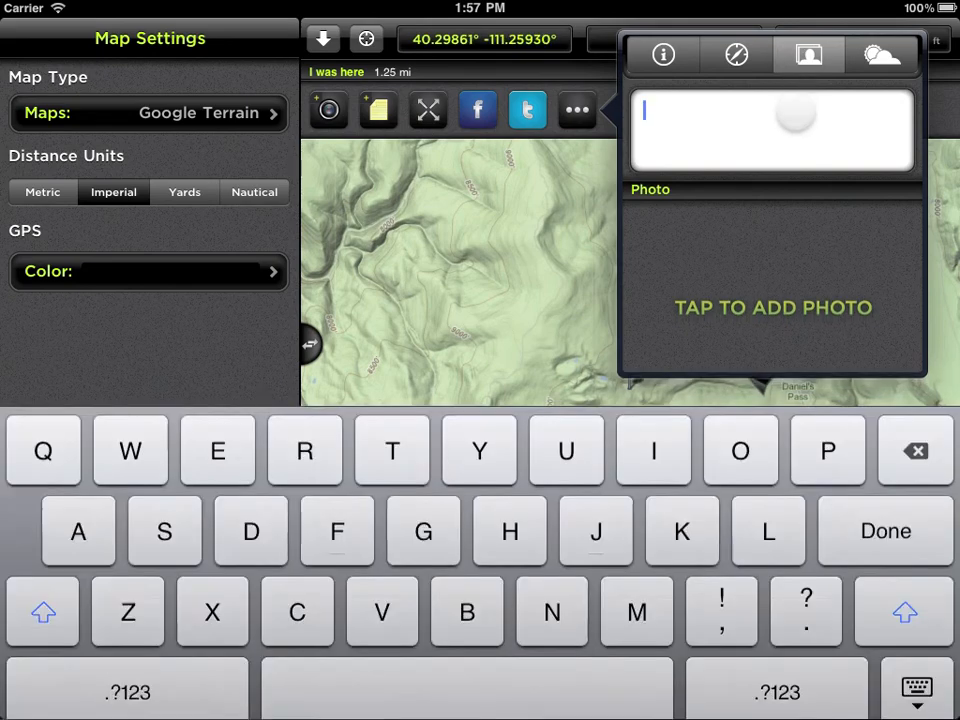
type("Trail Head")
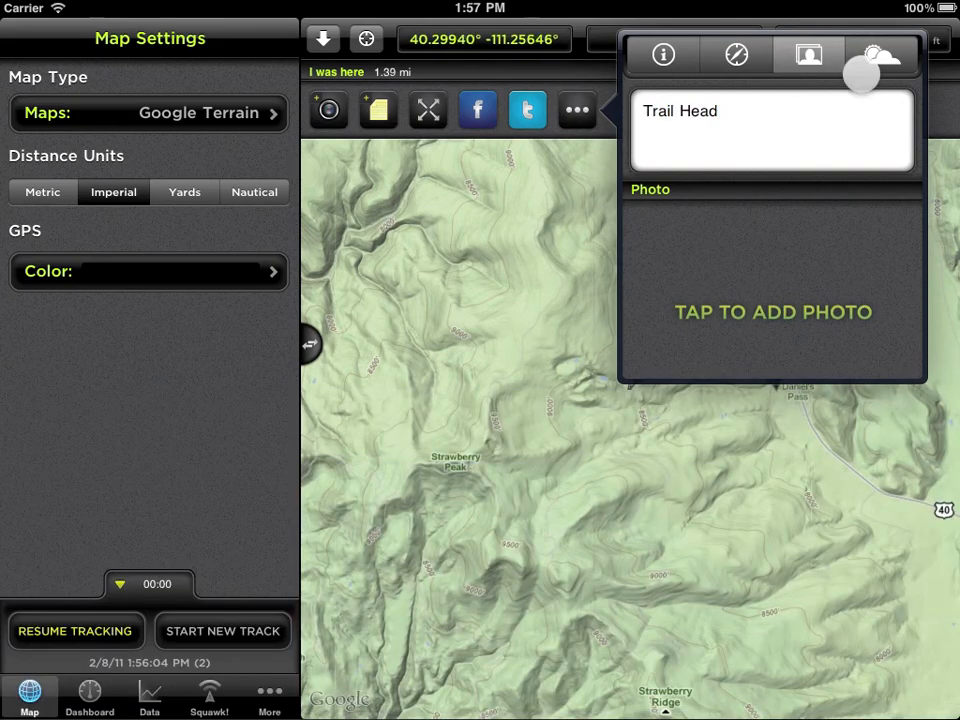
left_click(874, 56)
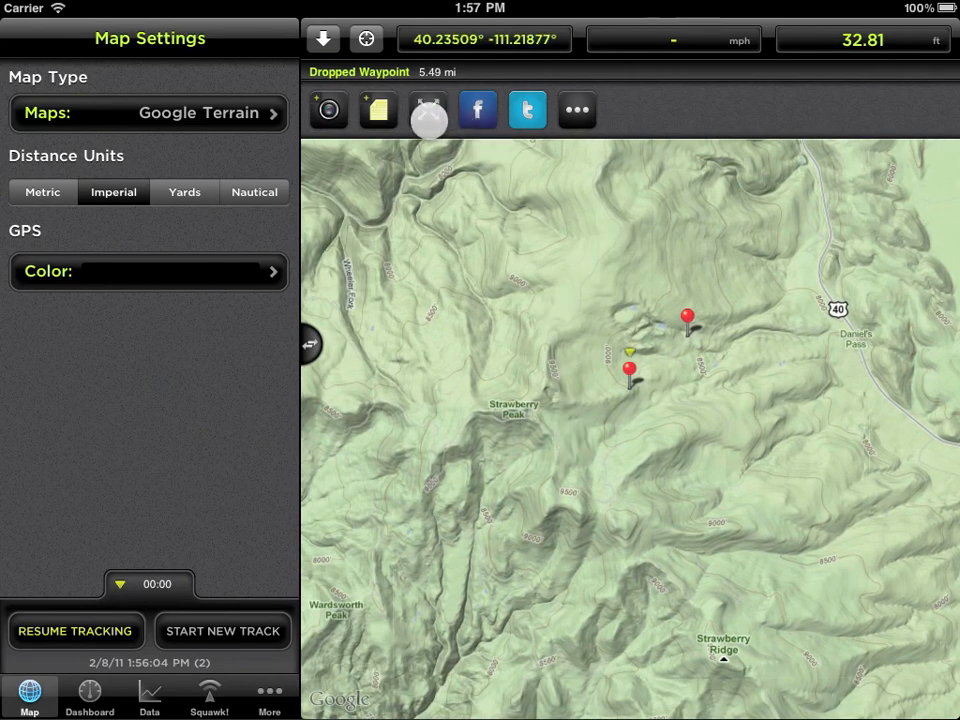
Step: Start repositioning the Dropped Waypoint by coordinates
left_click(424, 110)
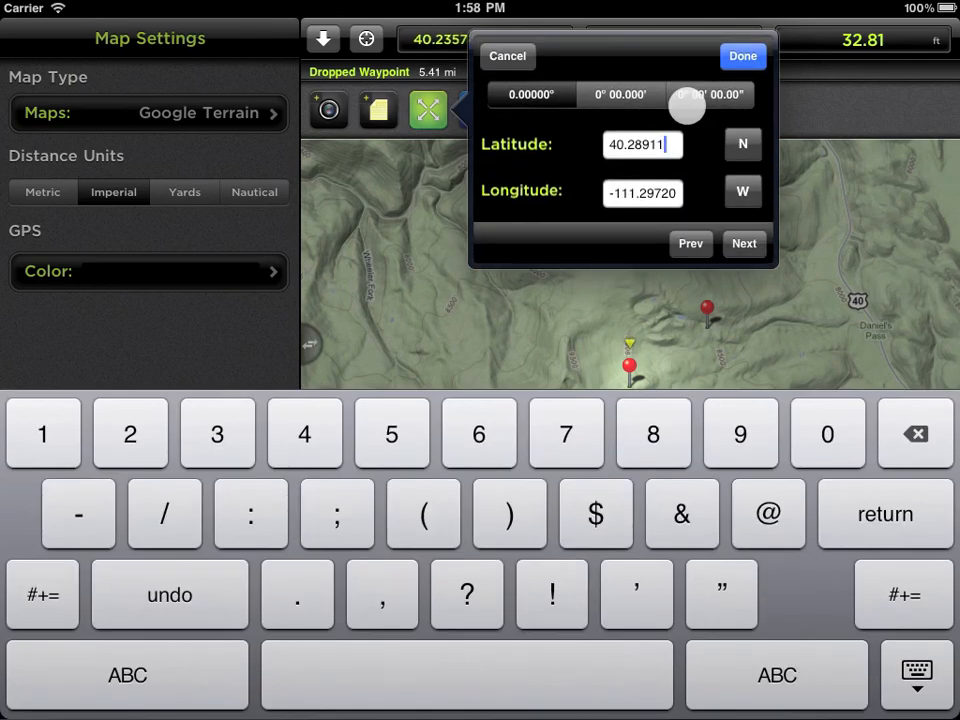
Step: Place the dropped waypoint at latitude 40.28911°, longitude -111.29720°
left_click(740, 56)
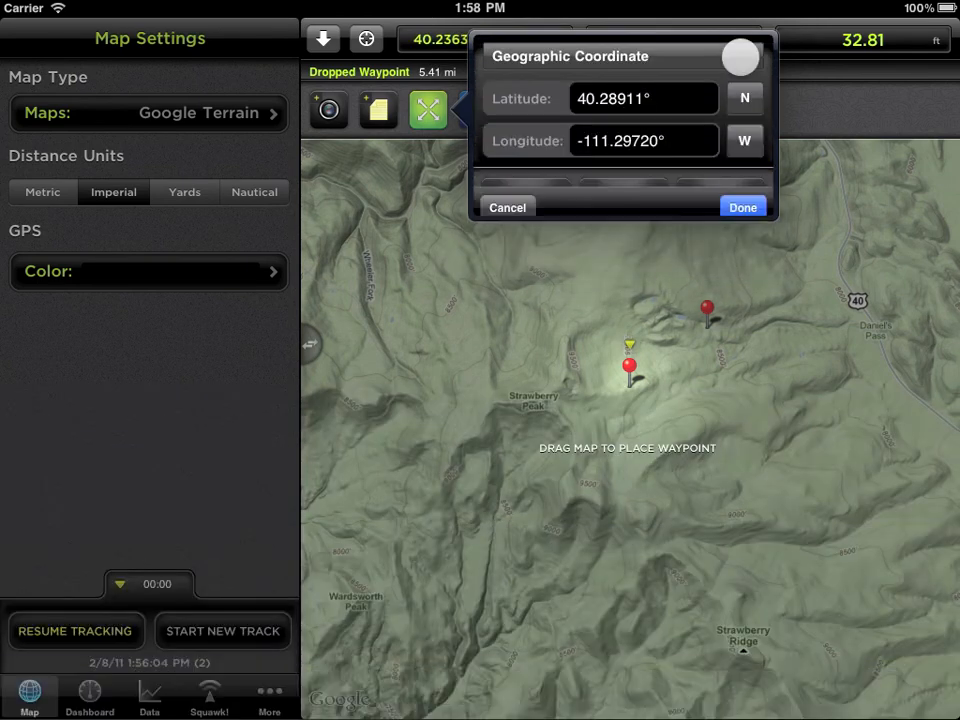
left_click(742, 206)
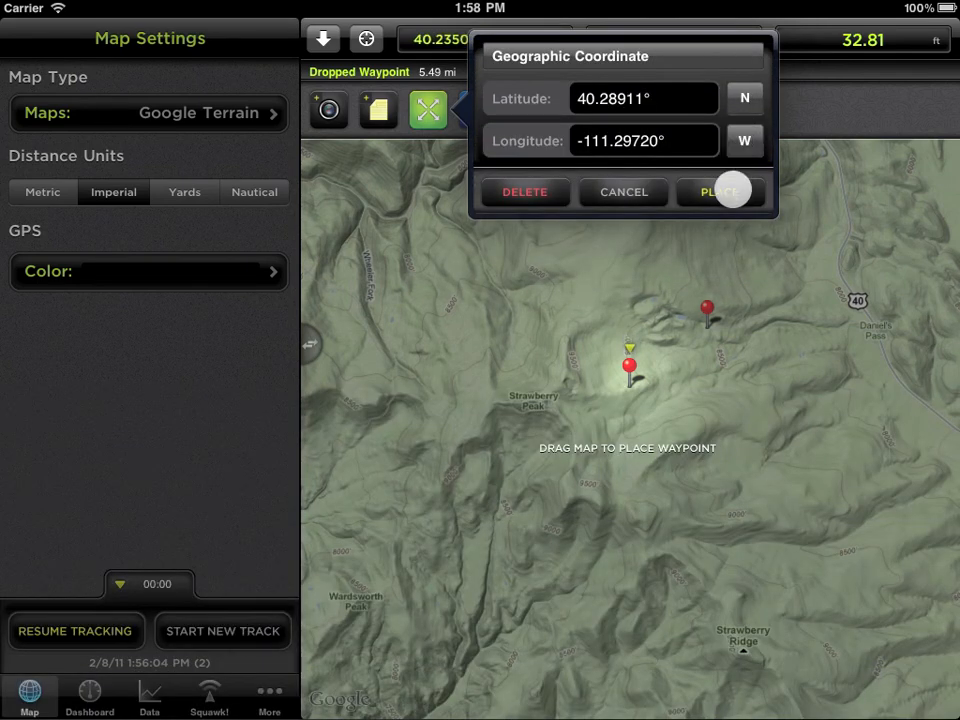